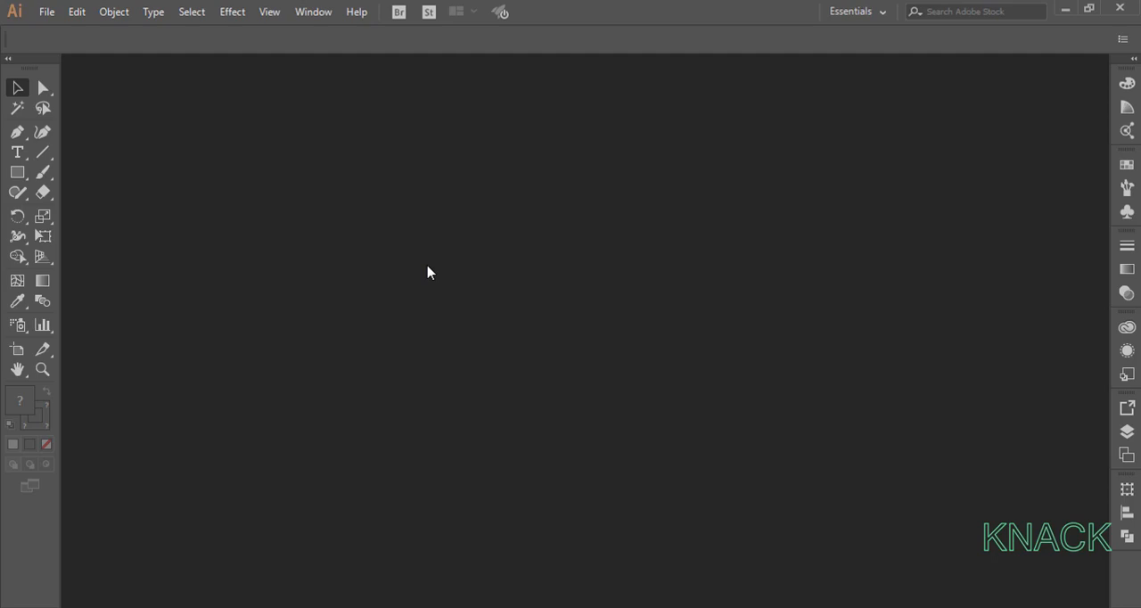
# Create a new document from the Web-Large 1920x1080 preset
pyautogui.click(46, 10)
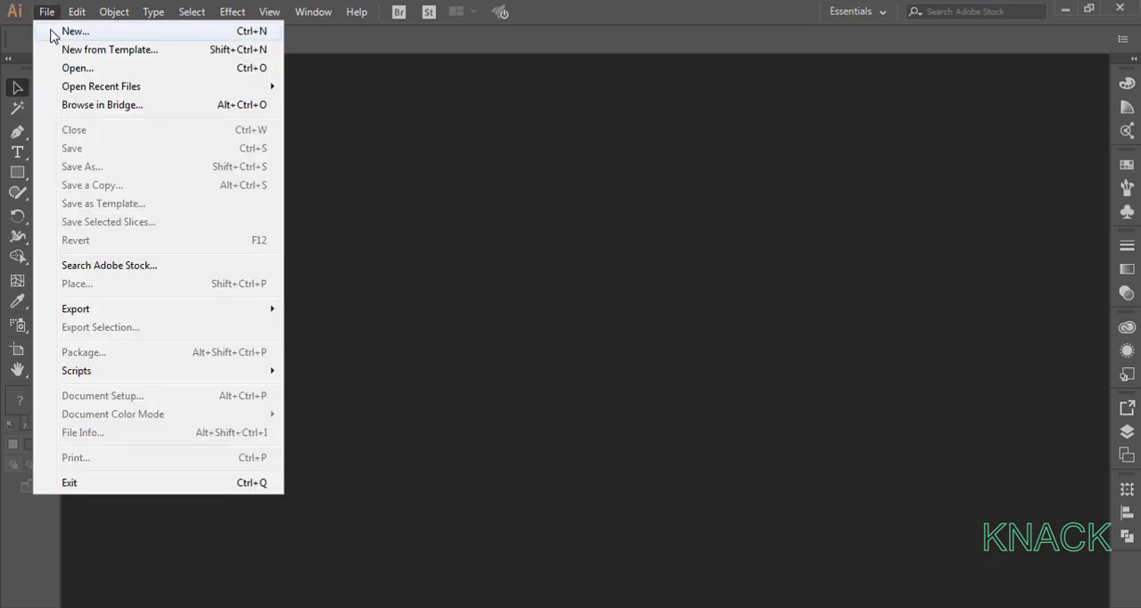
pyautogui.click(75, 32)
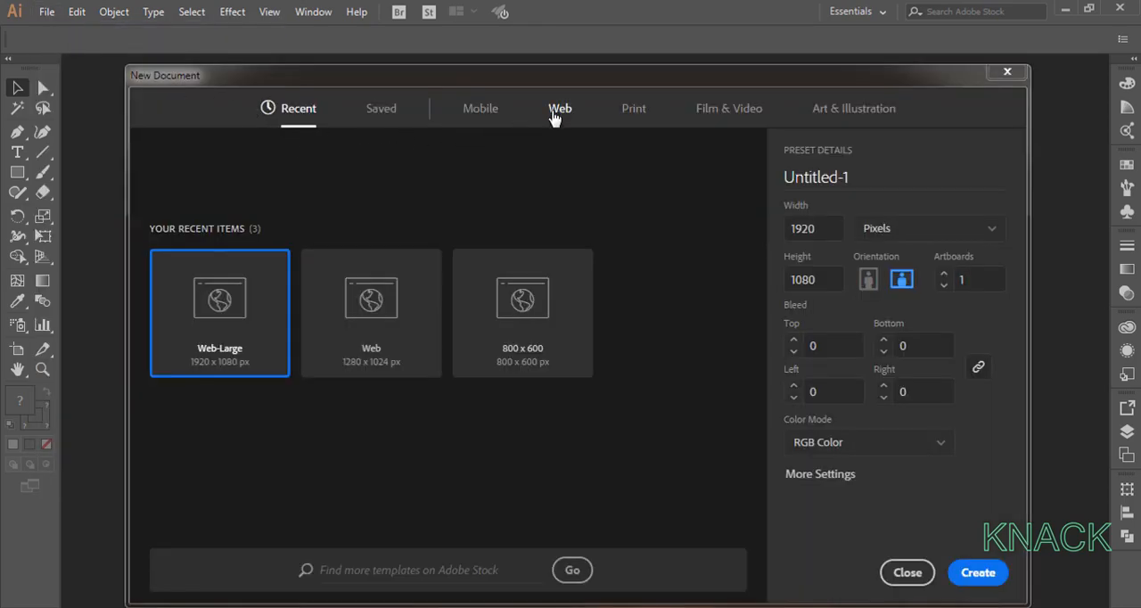
pyautogui.click(976, 572)
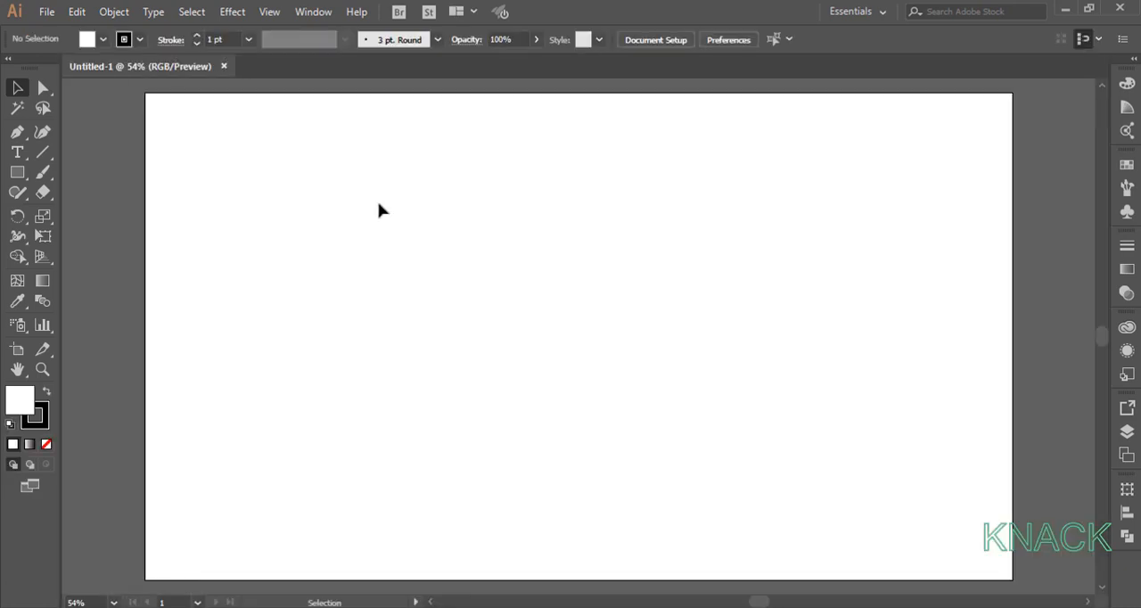
# Draw a thin black rectangle across the top of the artboard with stroke set to None
pyautogui.click(269, 11)
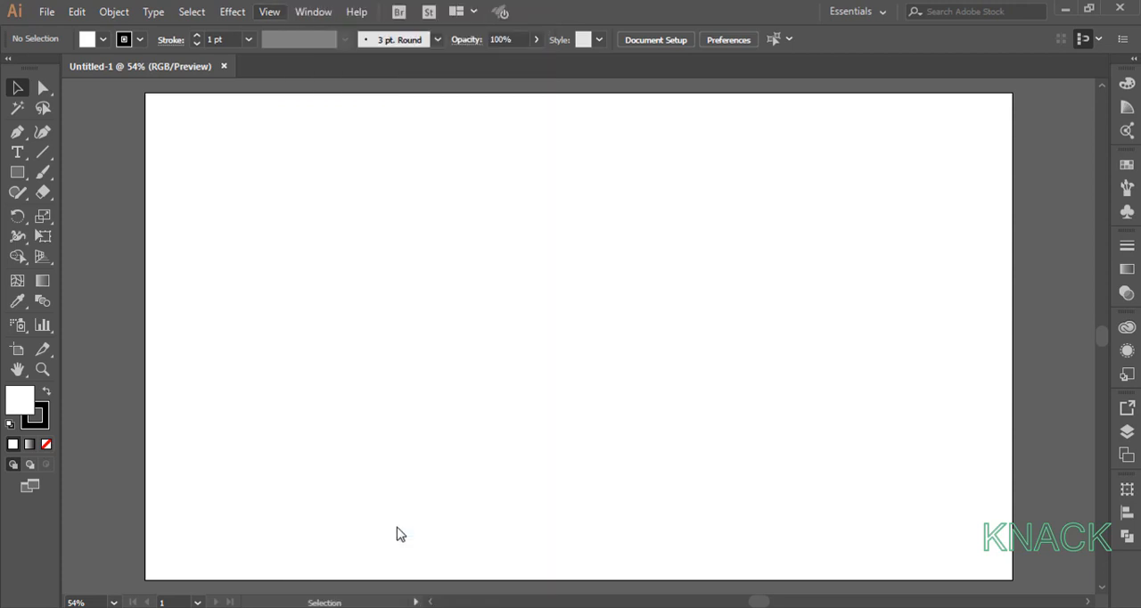
pyautogui.click(17, 173)
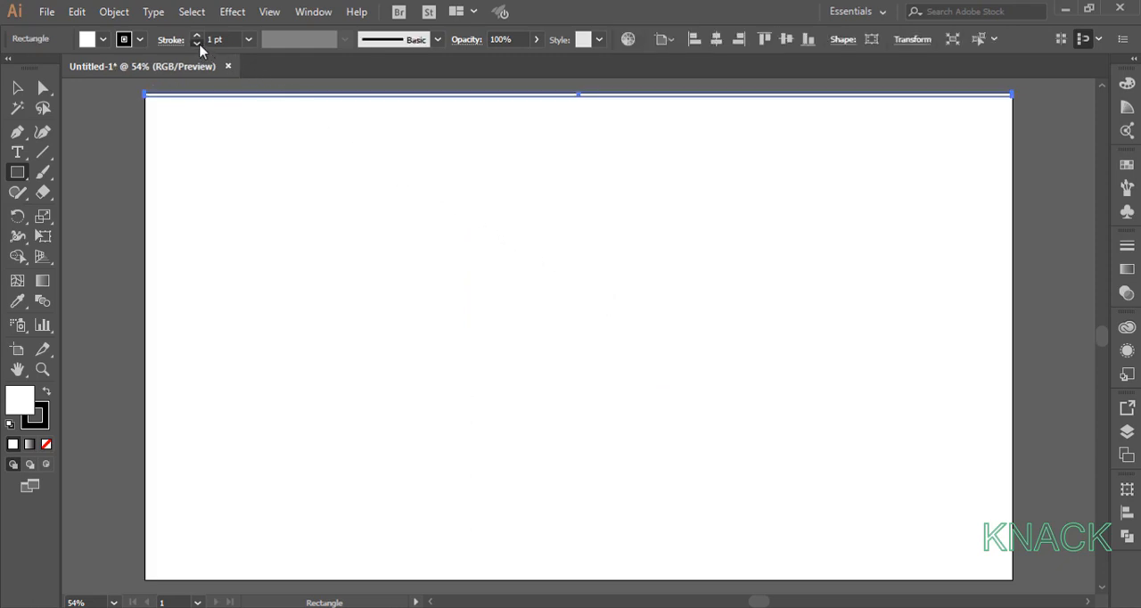
pyautogui.click(103, 39)
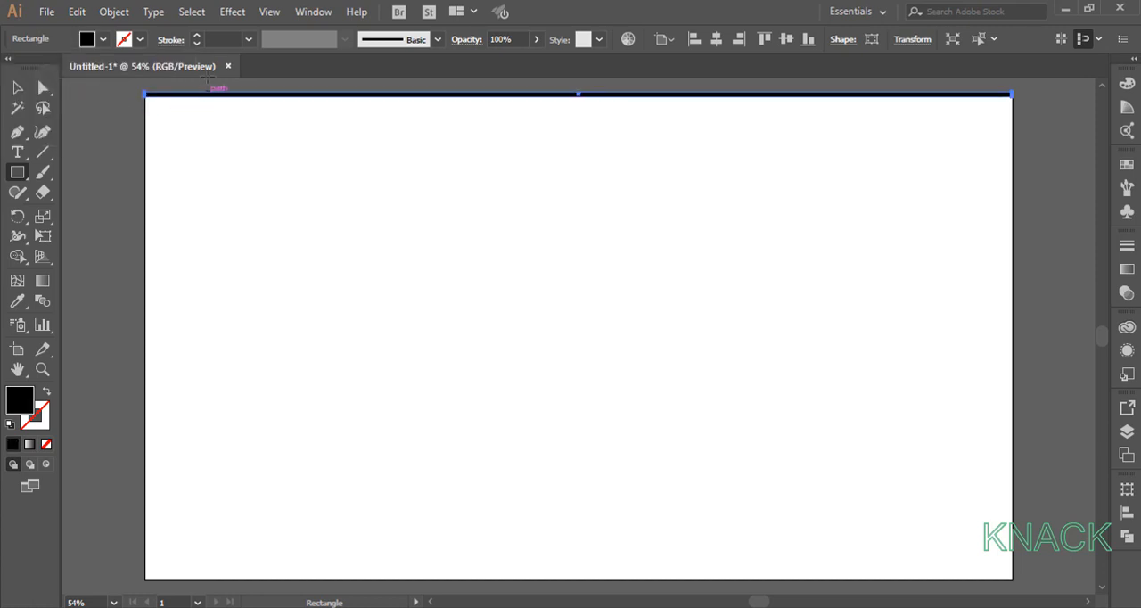
# Apply a Transform effect with Move Vertical 20 px and enough copies to fill the artboard
pyautogui.click(231, 11)
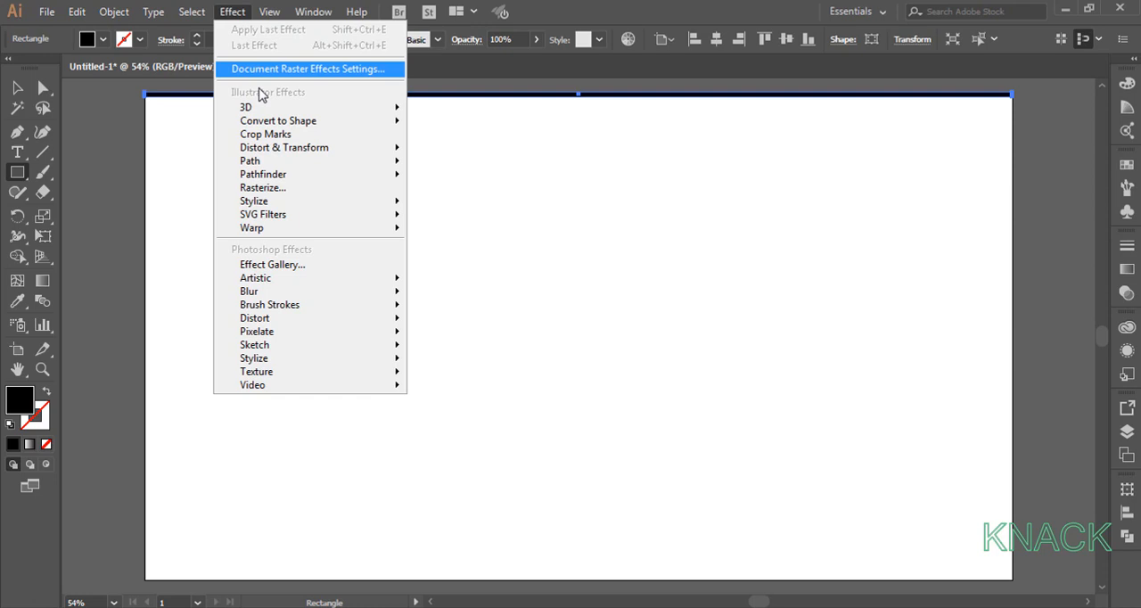
pyautogui.moveTo(284, 147)
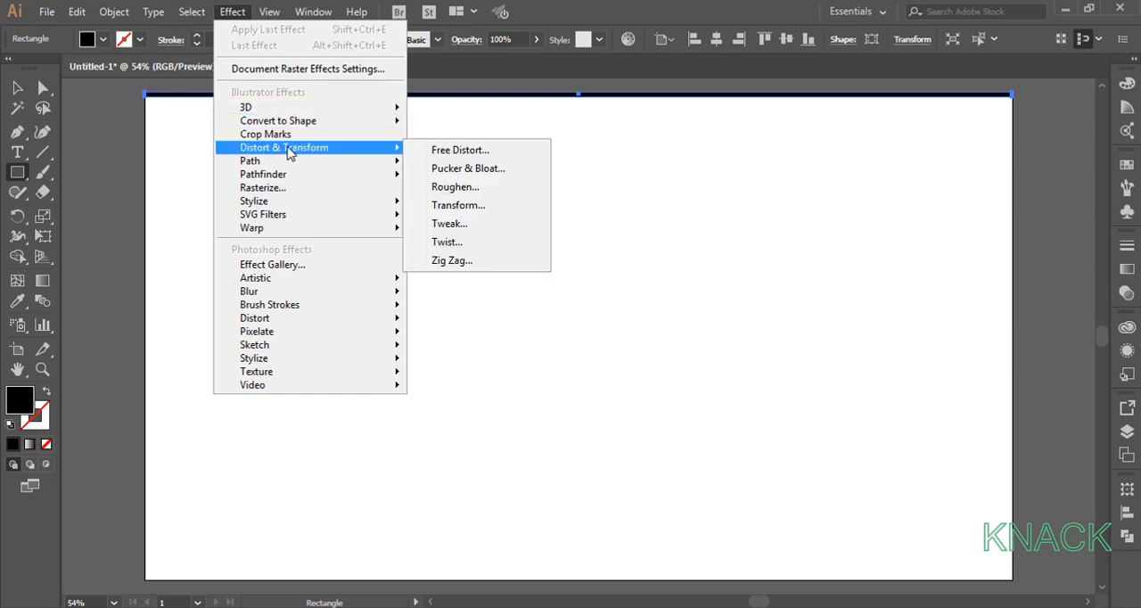
pyautogui.click(456, 205)
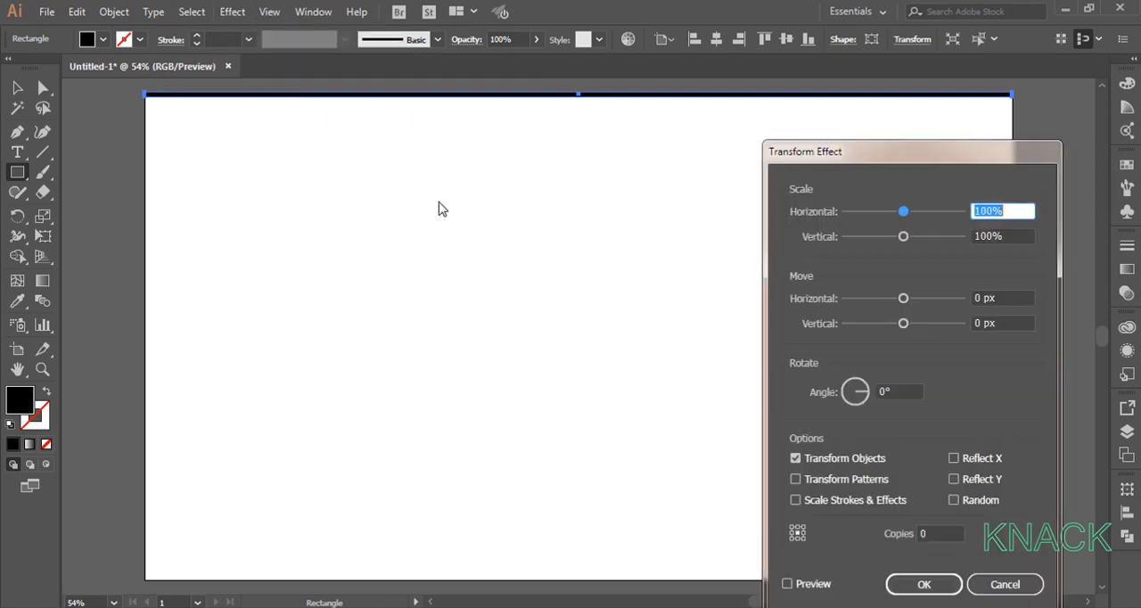
pyautogui.click(1001, 323)
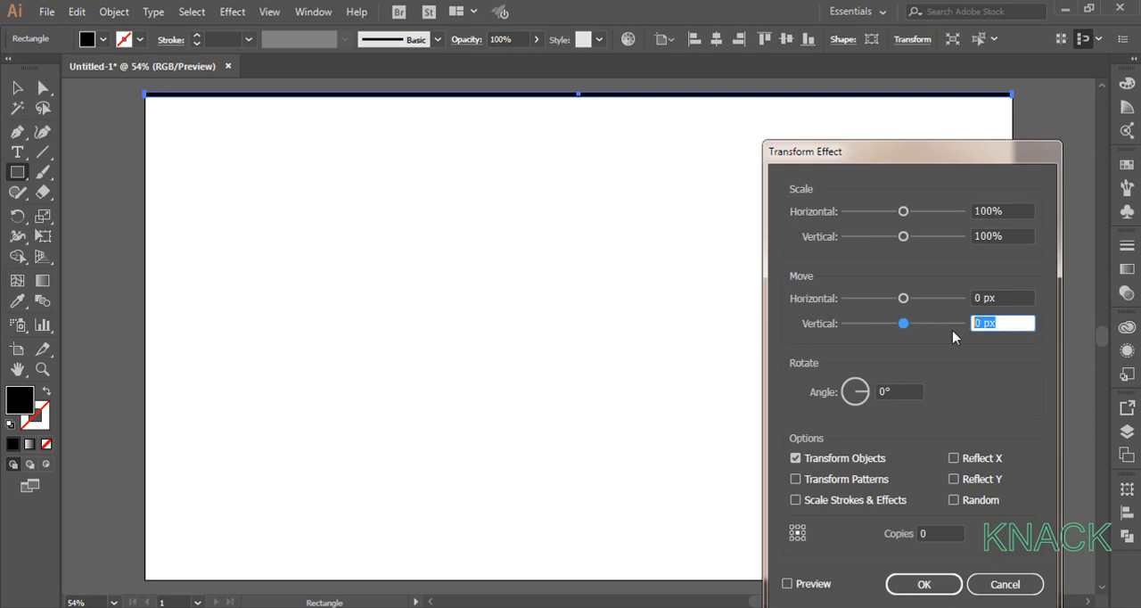
pyautogui.write('20')
pyautogui.click(942, 533)
pyautogui.write('53')
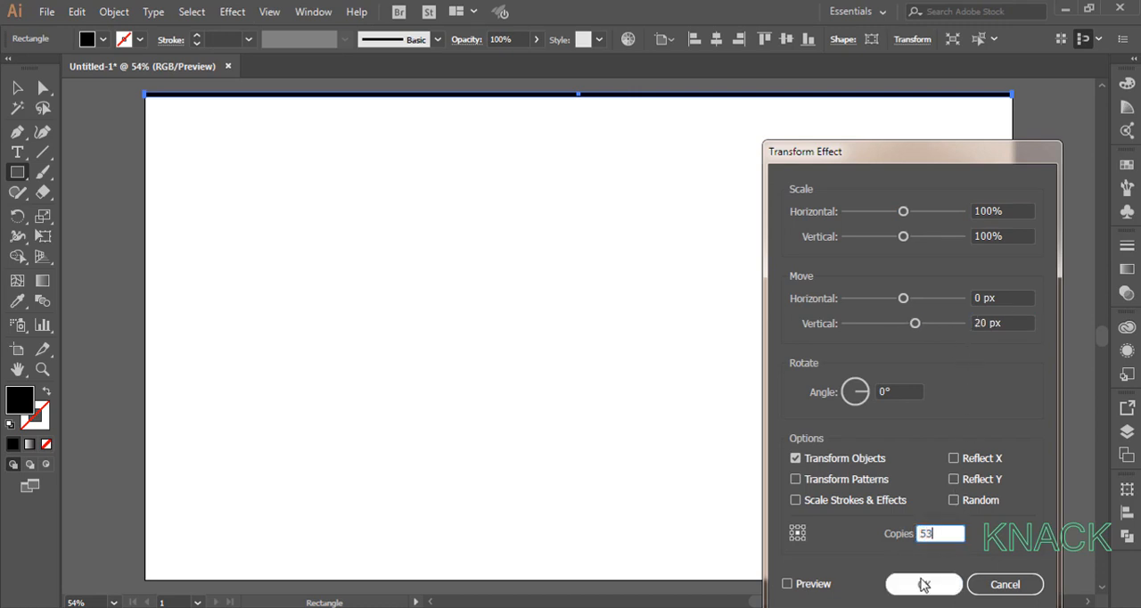
pyautogui.click(924, 585)
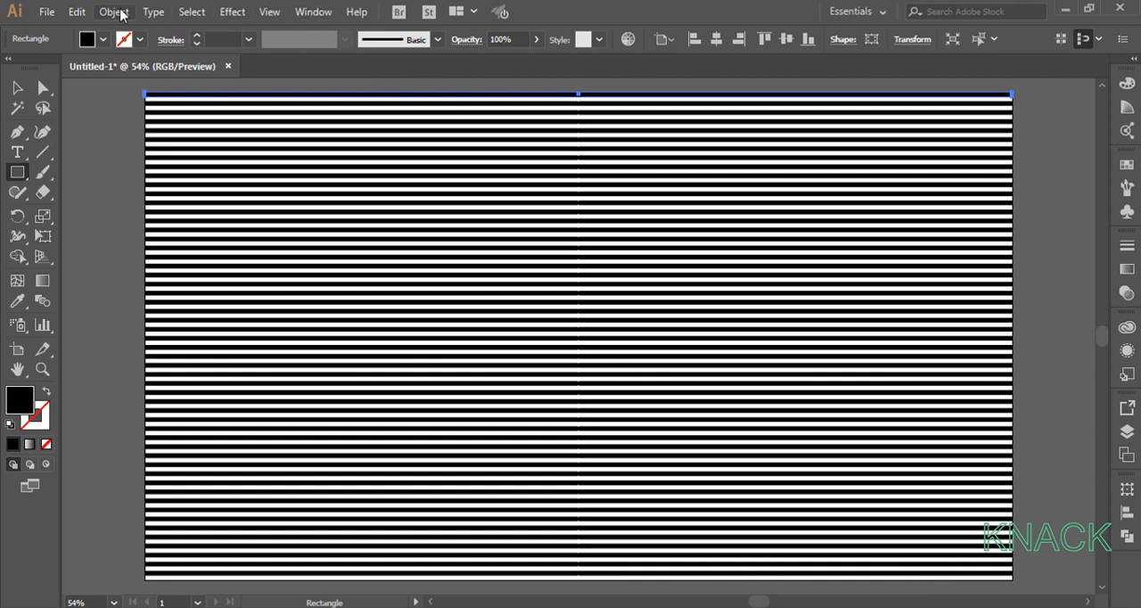
# Expand the Transform effect's appearance into separate stripe shapes via the Object menu
pyautogui.click(114, 11)
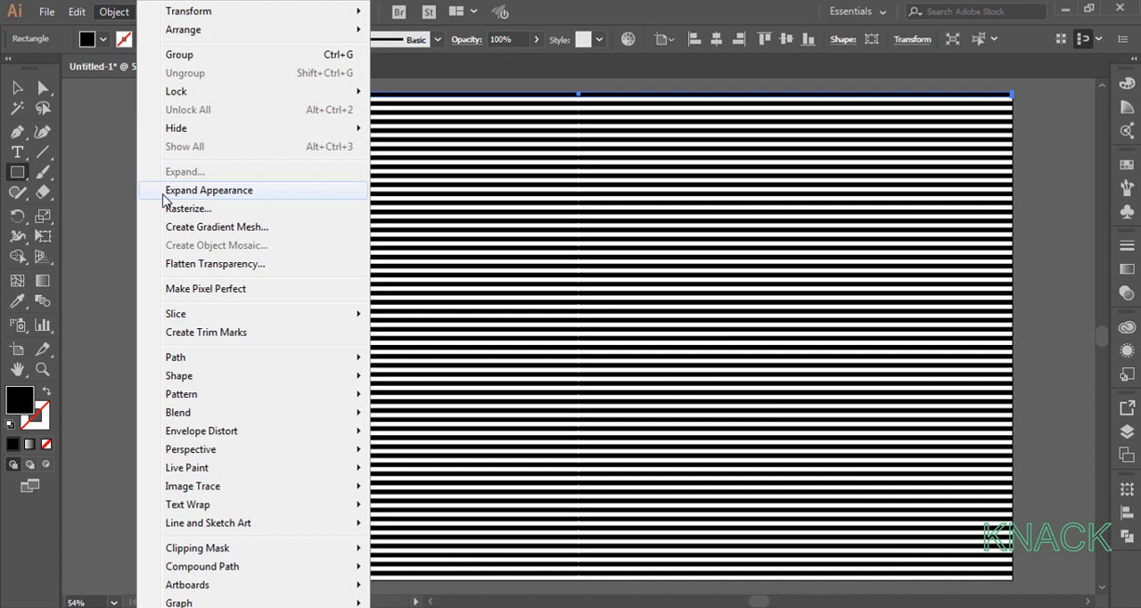
pyautogui.click(208, 189)
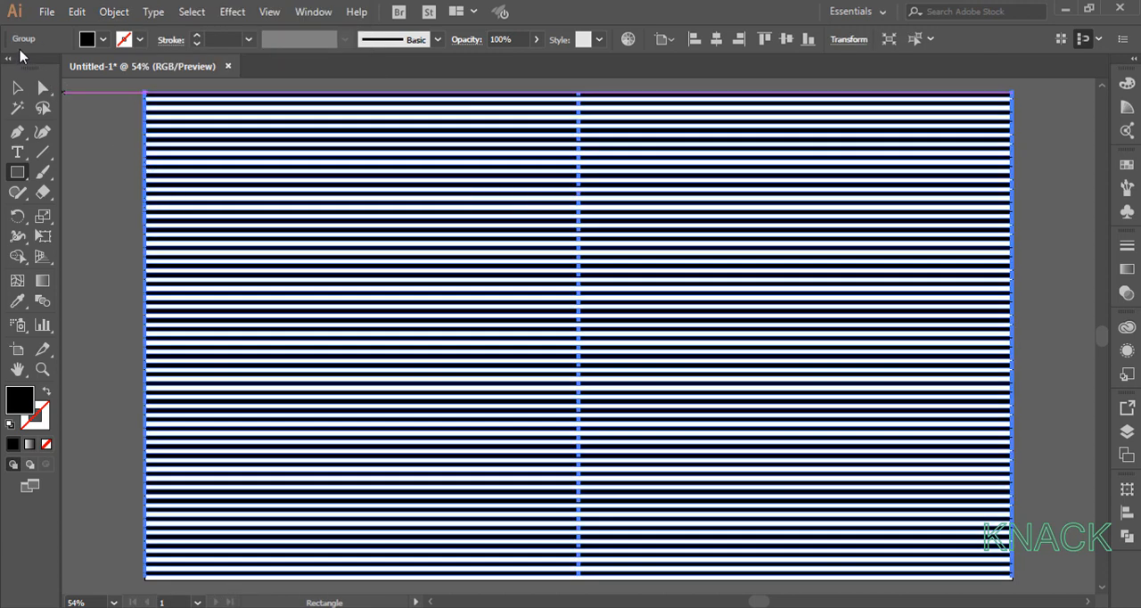
pyautogui.click(114, 11)
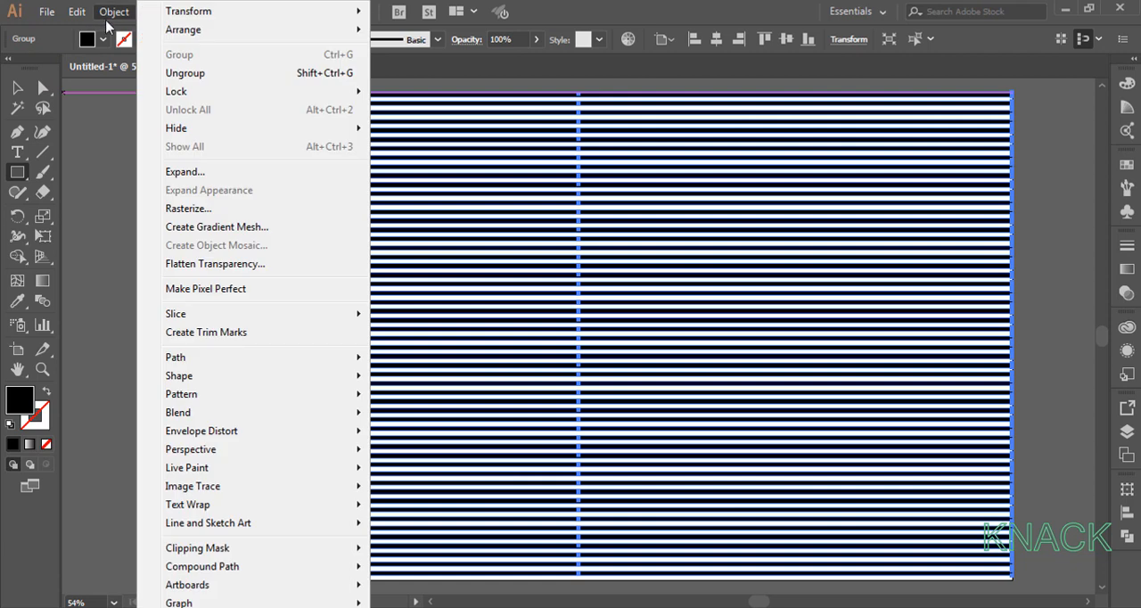
pyautogui.click(114, 11)
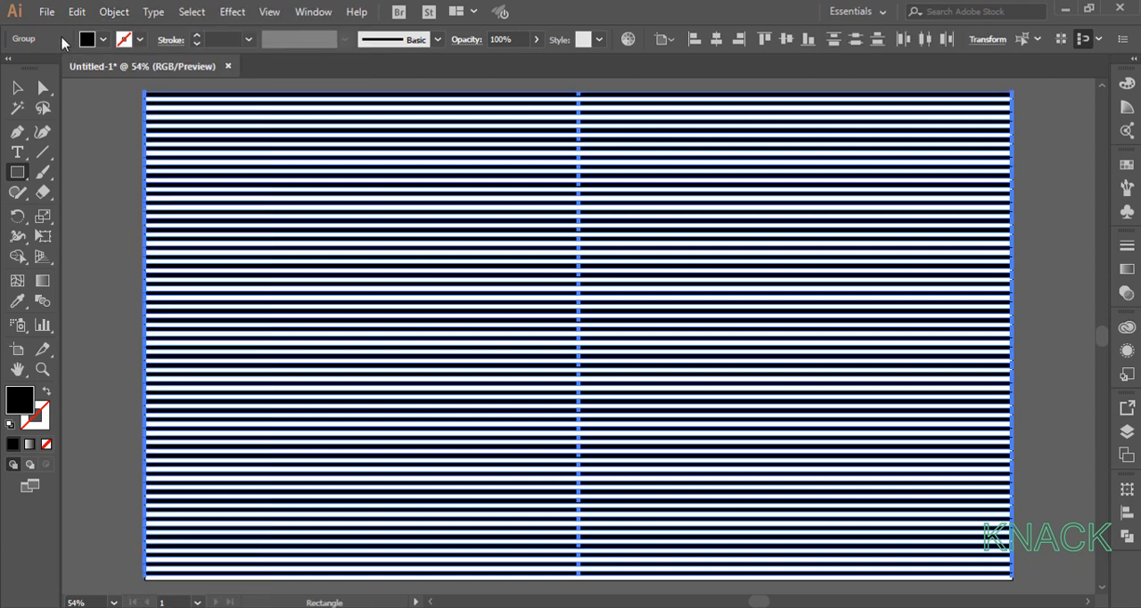
pyautogui.click(114, 11)
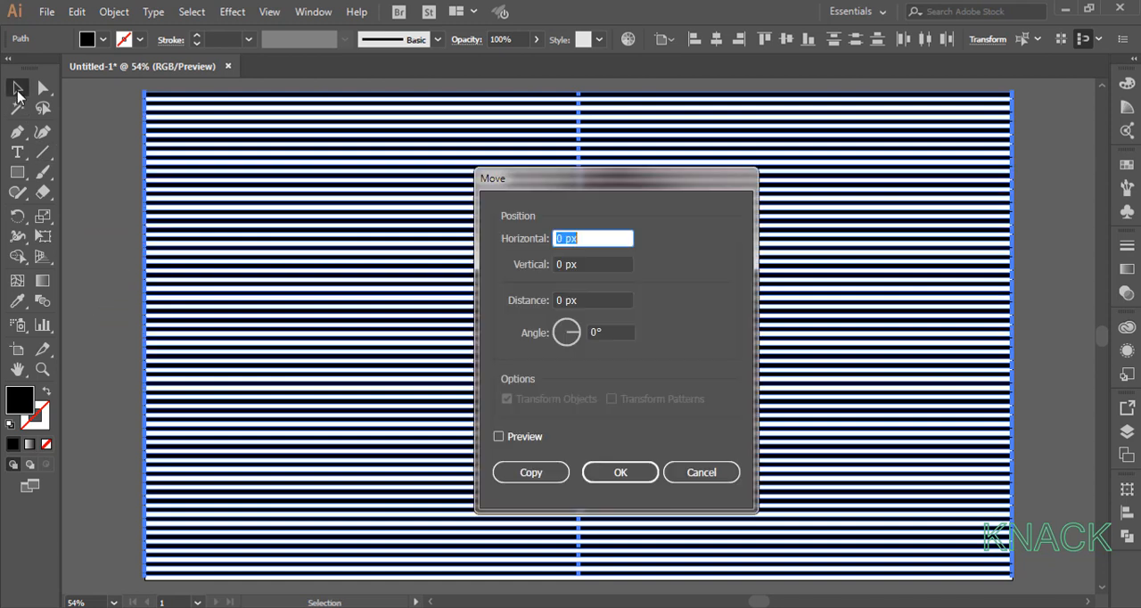
pyautogui.moveTo(496, 256)
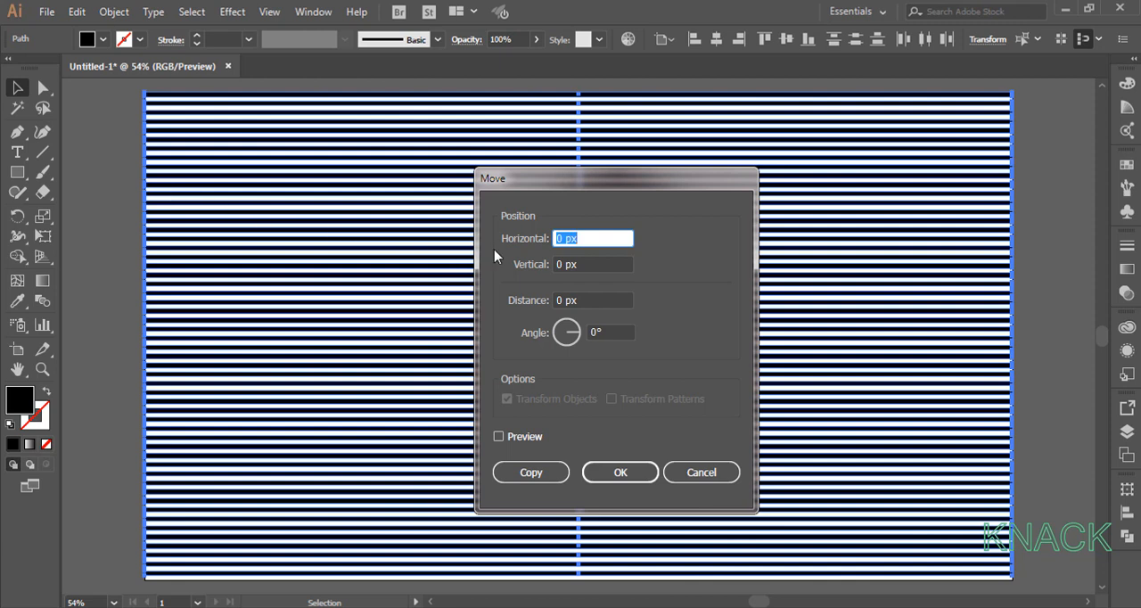
# Duplicate the stripes into the gaps with Move and fill the copy with a yellow swatch
pyautogui.click(592, 264)
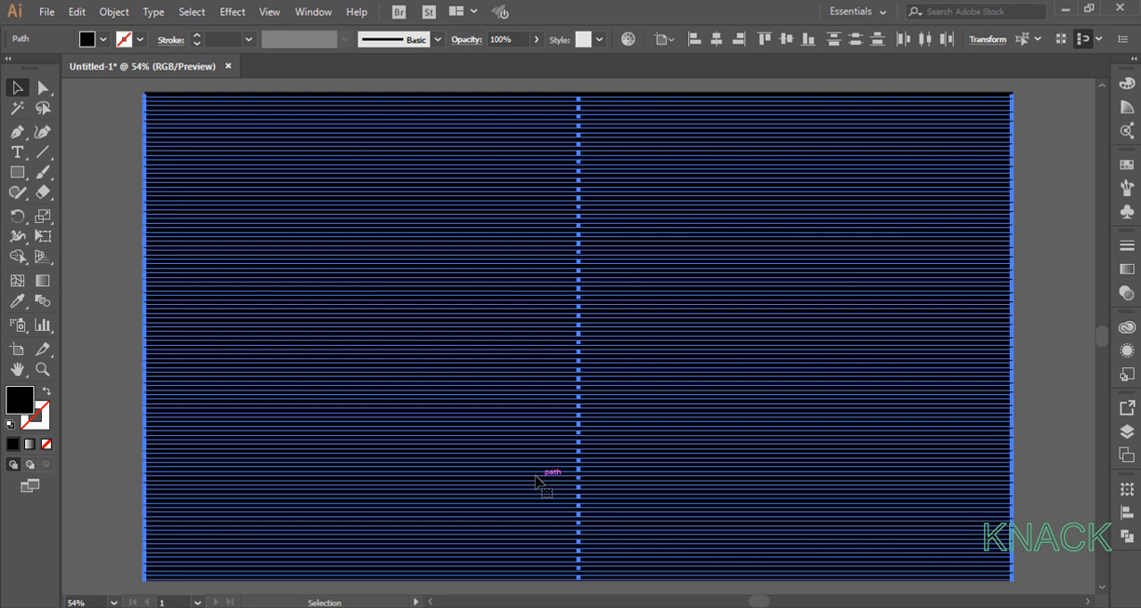
pyautogui.moveTo(250, 446)
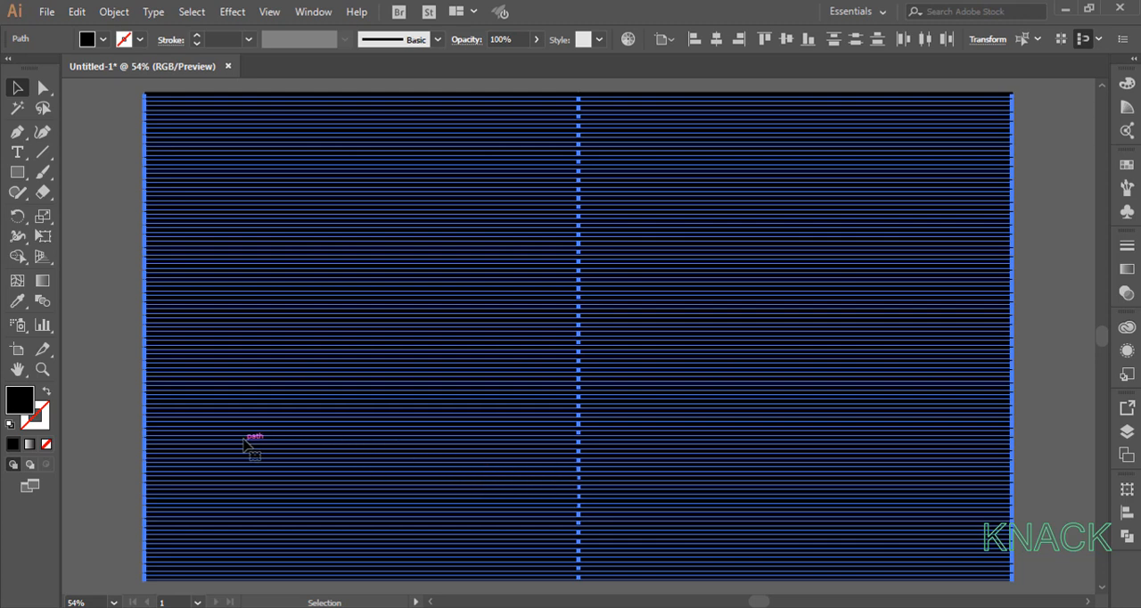
pyautogui.click(103, 39)
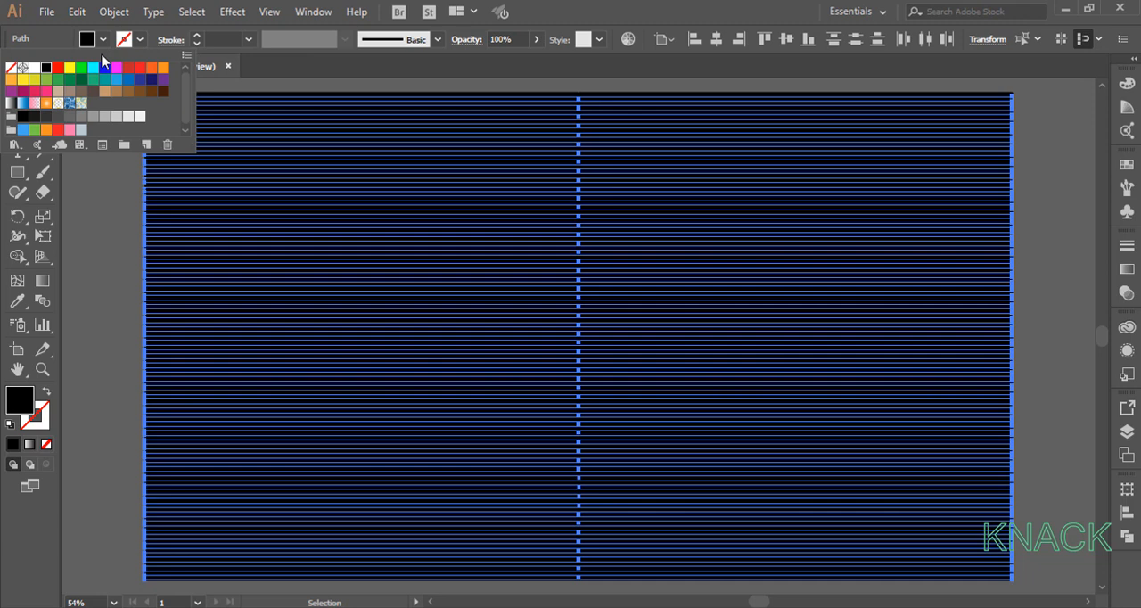
pyautogui.click(86, 68)
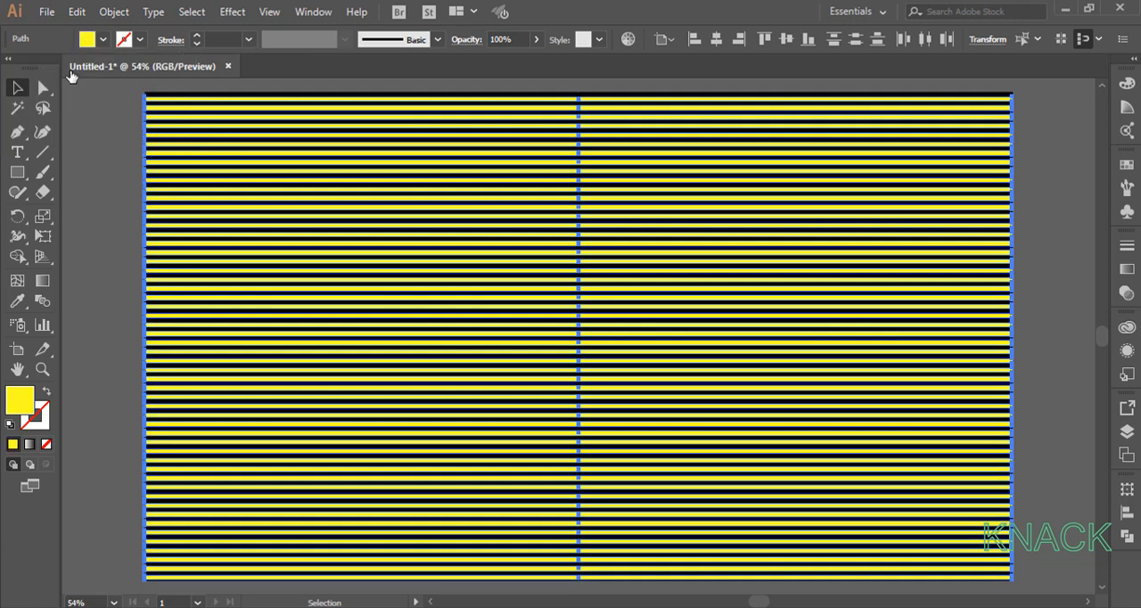
# Select all stripes and make an envelope distort mesh with 4 rows and 4 columns
pyautogui.press('ctrl+a')
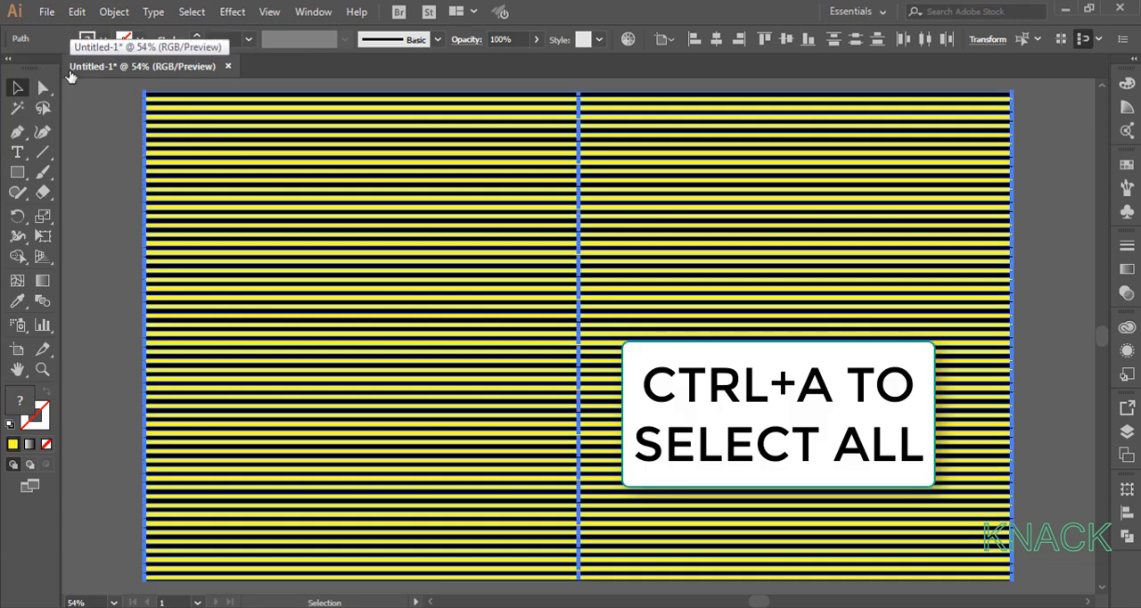
pyautogui.press('ctrl+a')
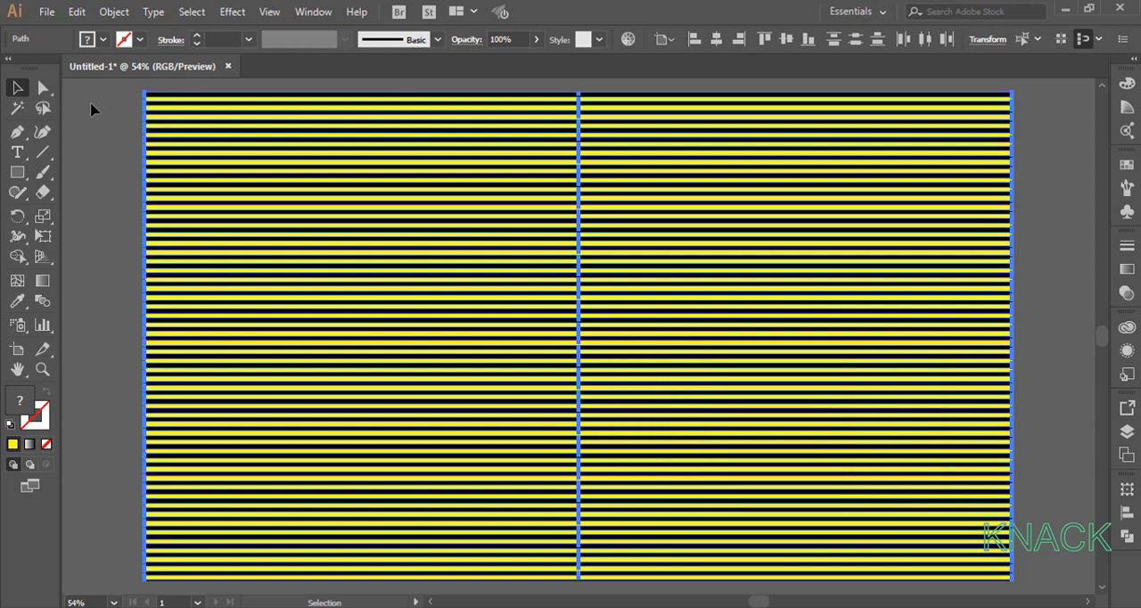
pyautogui.click(114, 11)
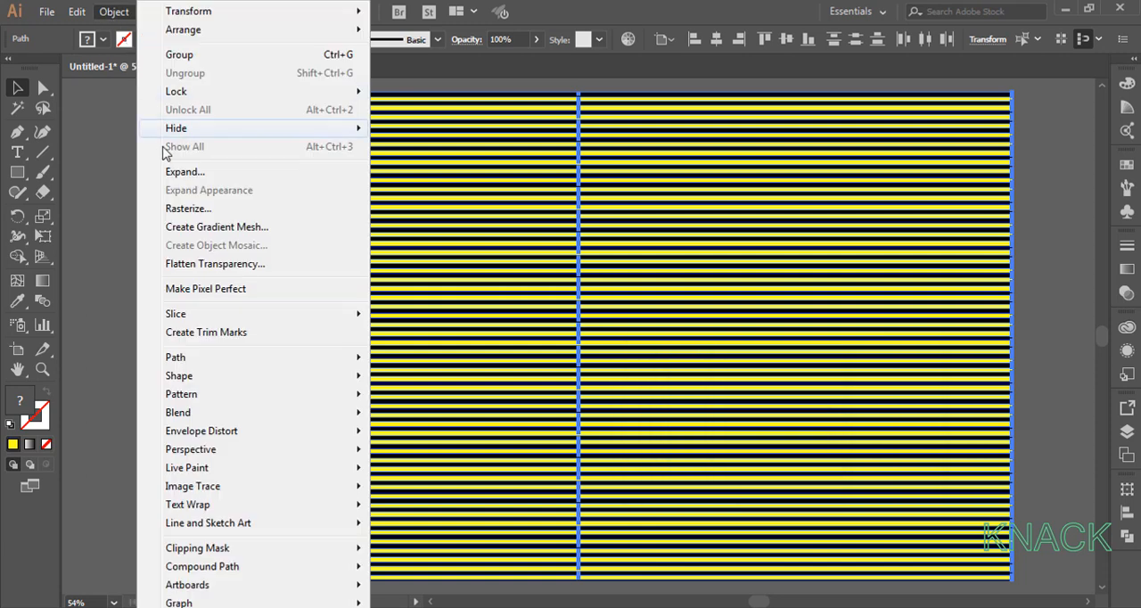
pyautogui.moveTo(201, 431)
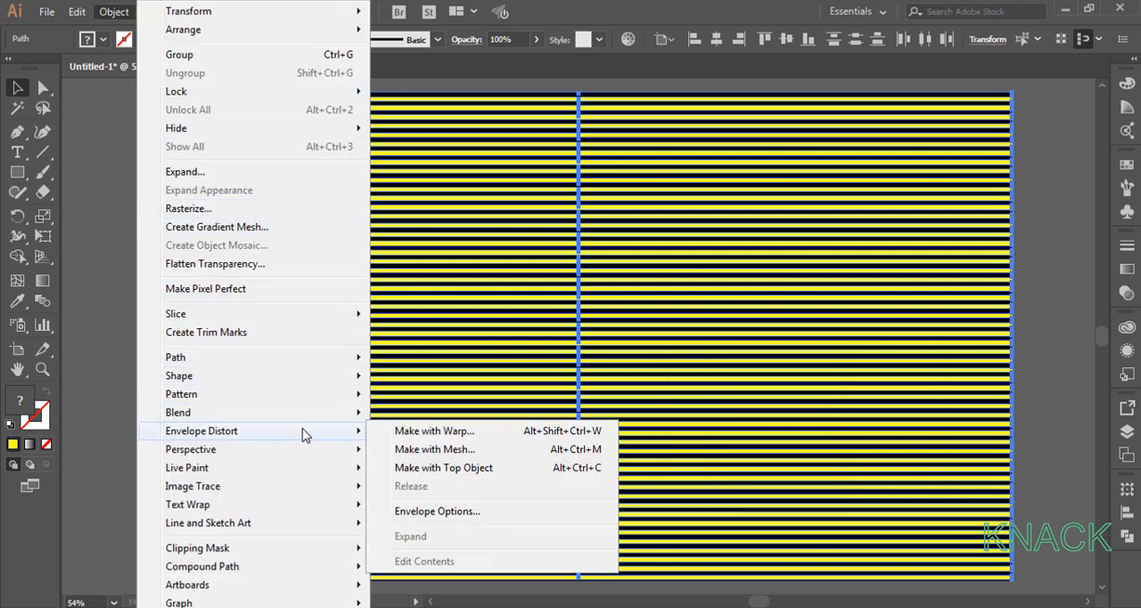
pyautogui.click(435, 450)
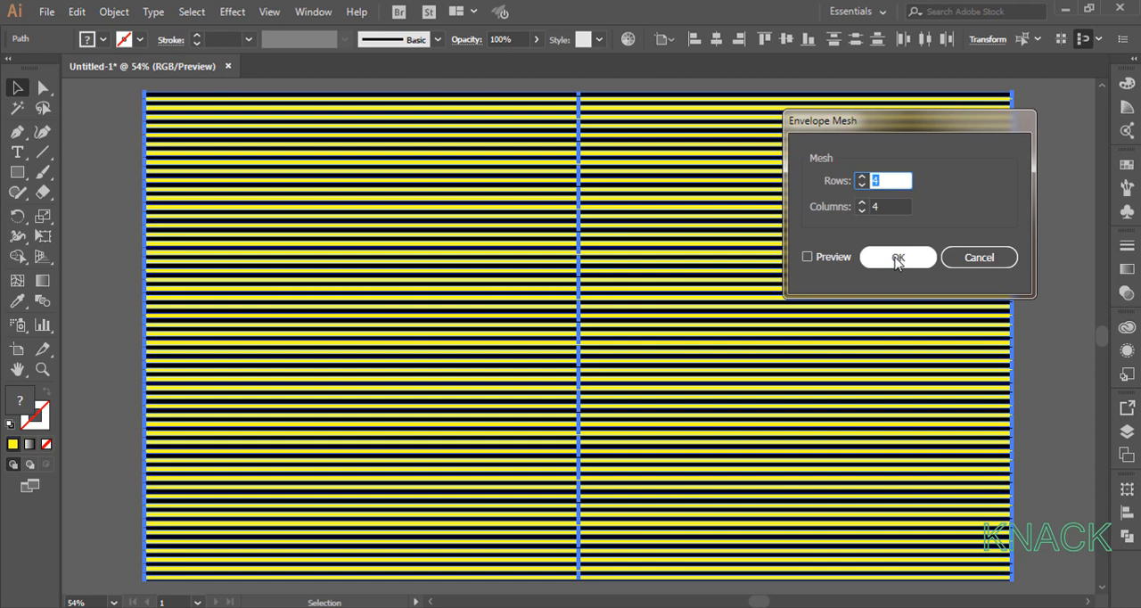
pyautogui.click(898, 256)
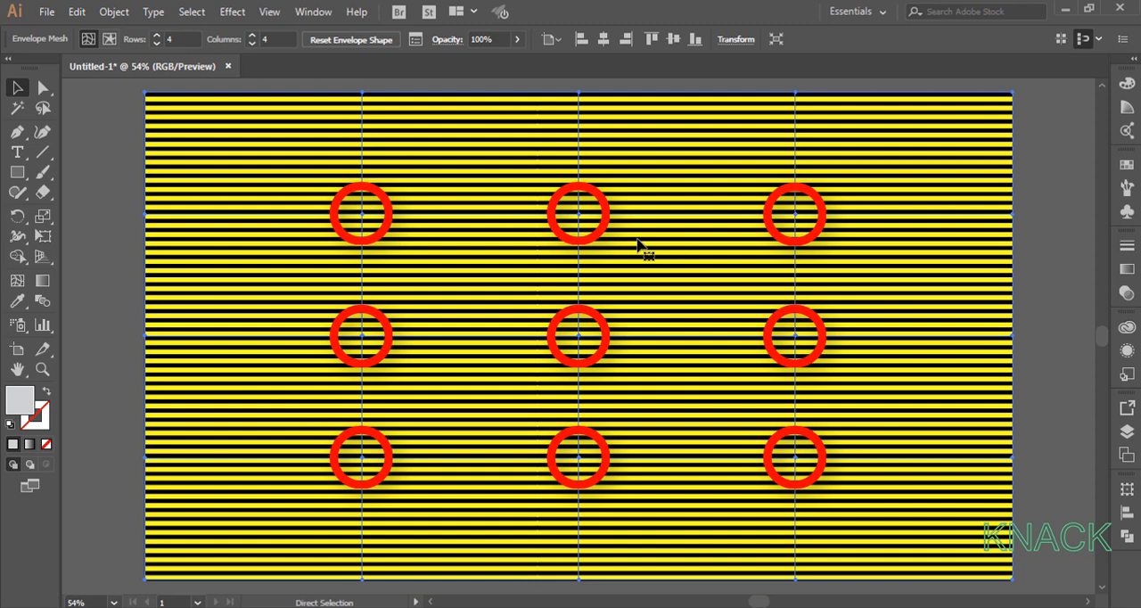
# Switch to Outline view, select a mesh point with Direct Selection and move it -240 px horizontally
pyautogui.press('ctrl+y')
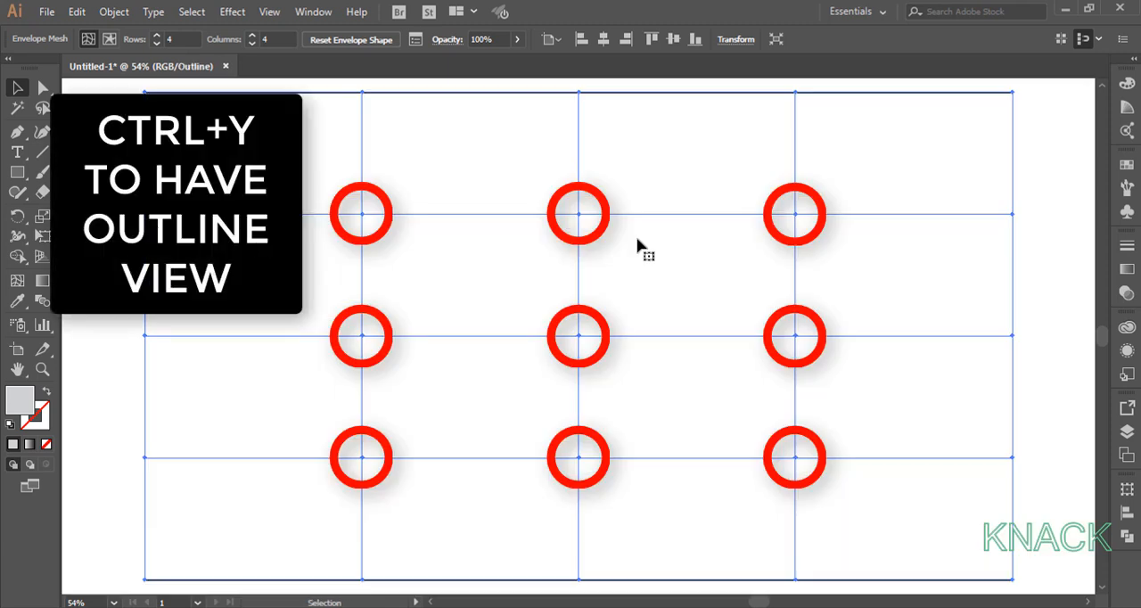
pyautogui.moveTo(553, 264)
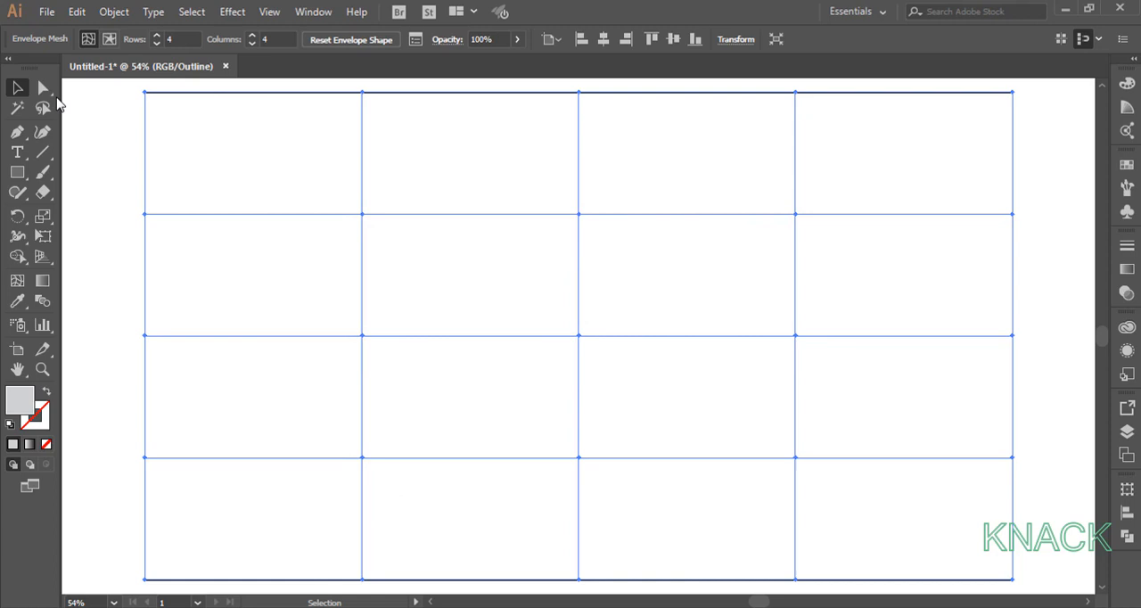
pyautogui.click(42, 88)
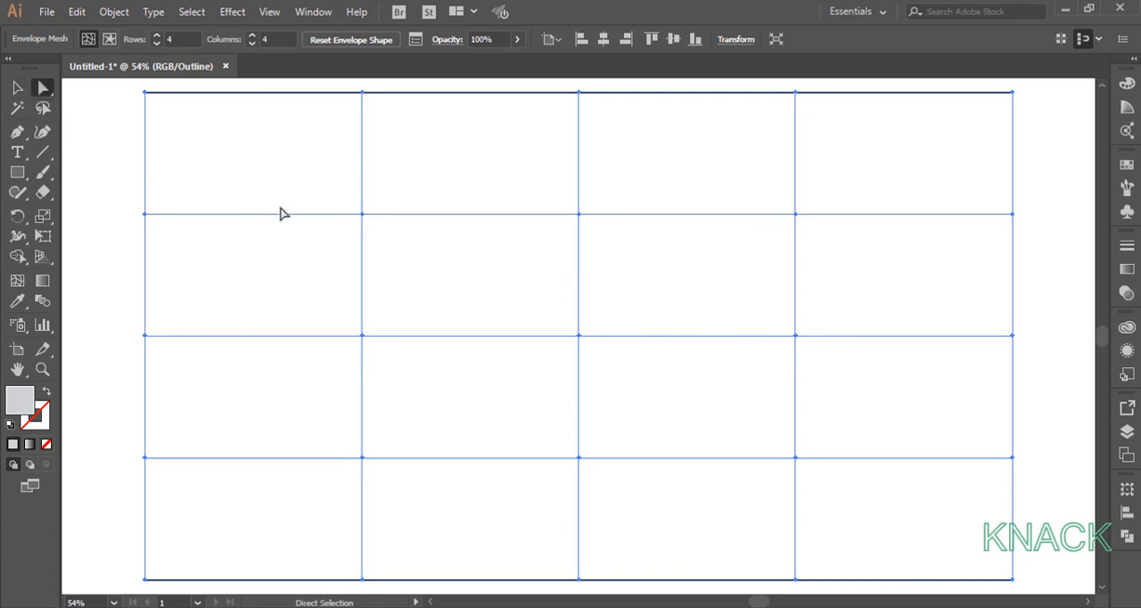
pyautogui.click(360, 214)
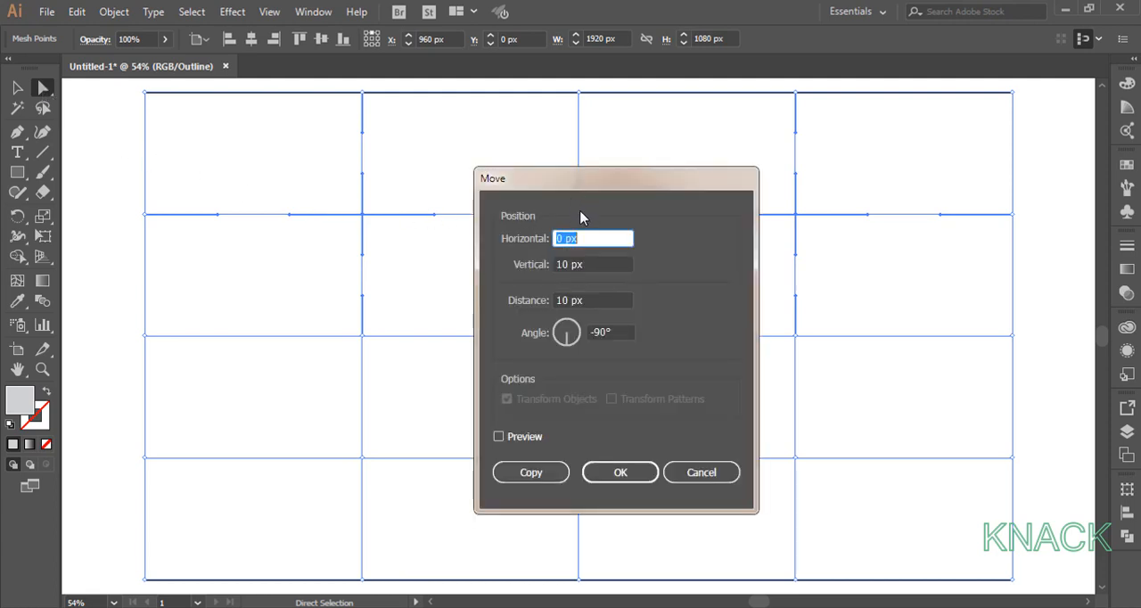
pyautogui.write('-240')
pyautogui.click(594, 264)
pyautogui.write('-140')
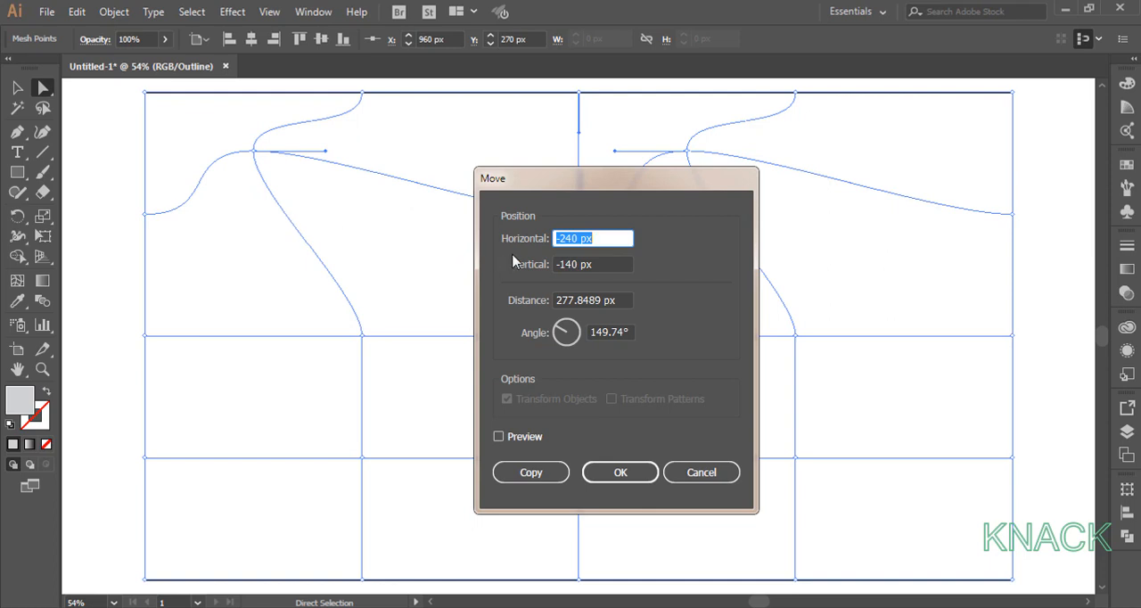
# Move the next mesh point -120 px horizontally and 140 px vertically
pyautogui.write('-120')
pyautogui.click(594, 263)
pyautogui.write('140')
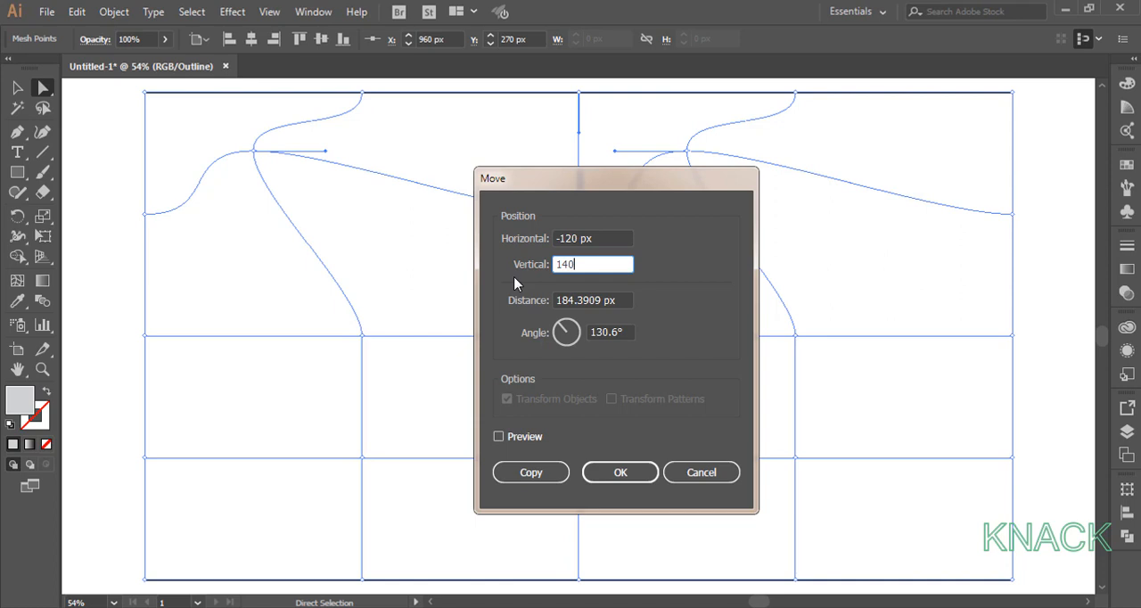
pyautogui.moveTo(620, 472)
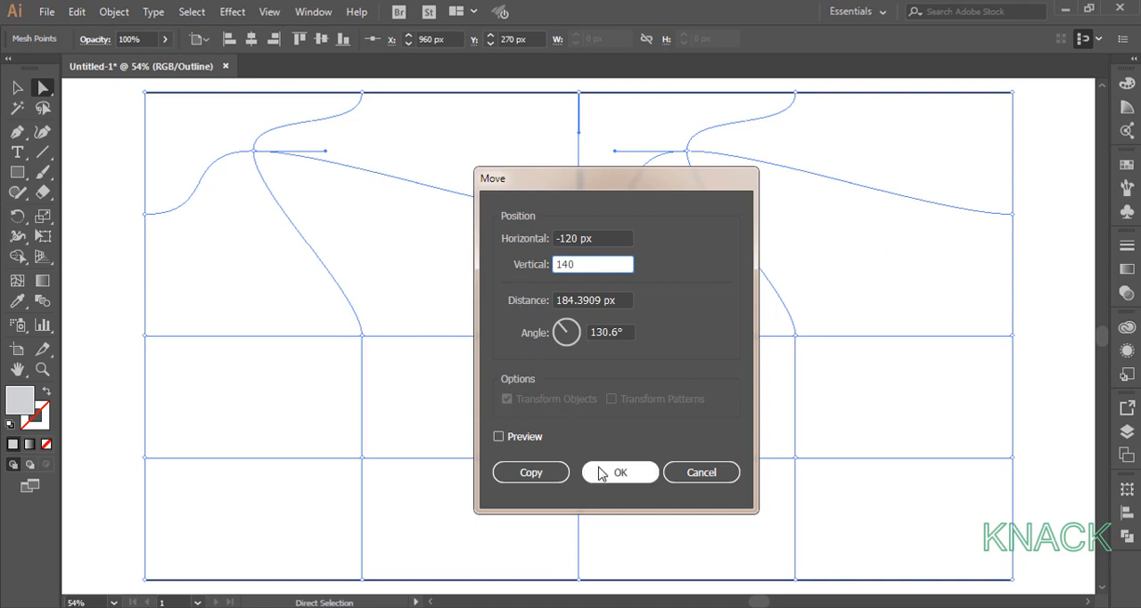
pyautogui.click(620, 471)
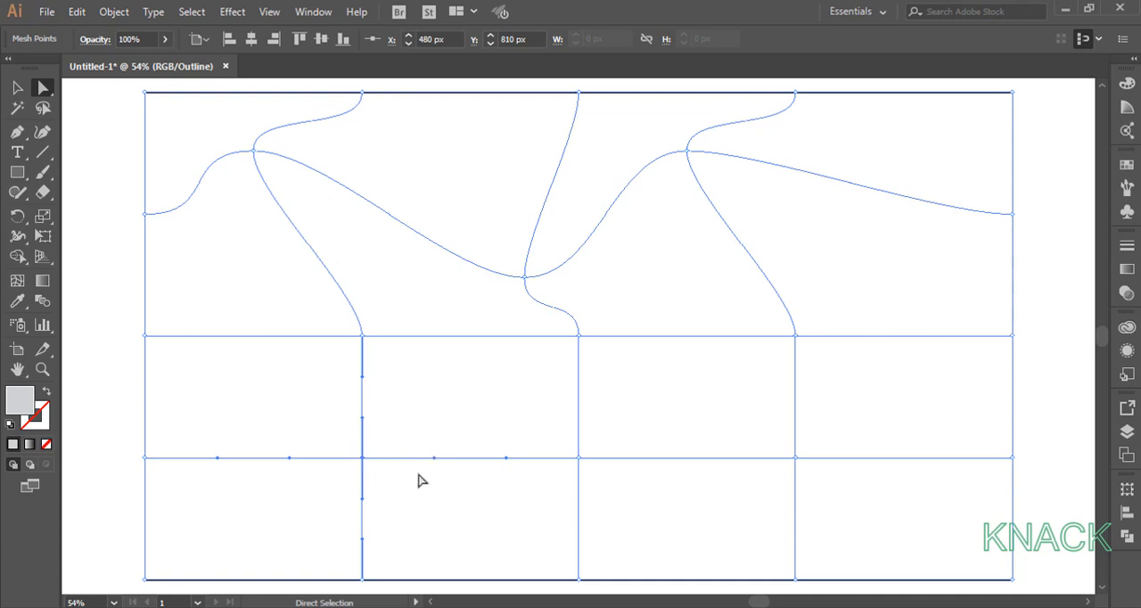
pyautogui.moveTo(793, 463)
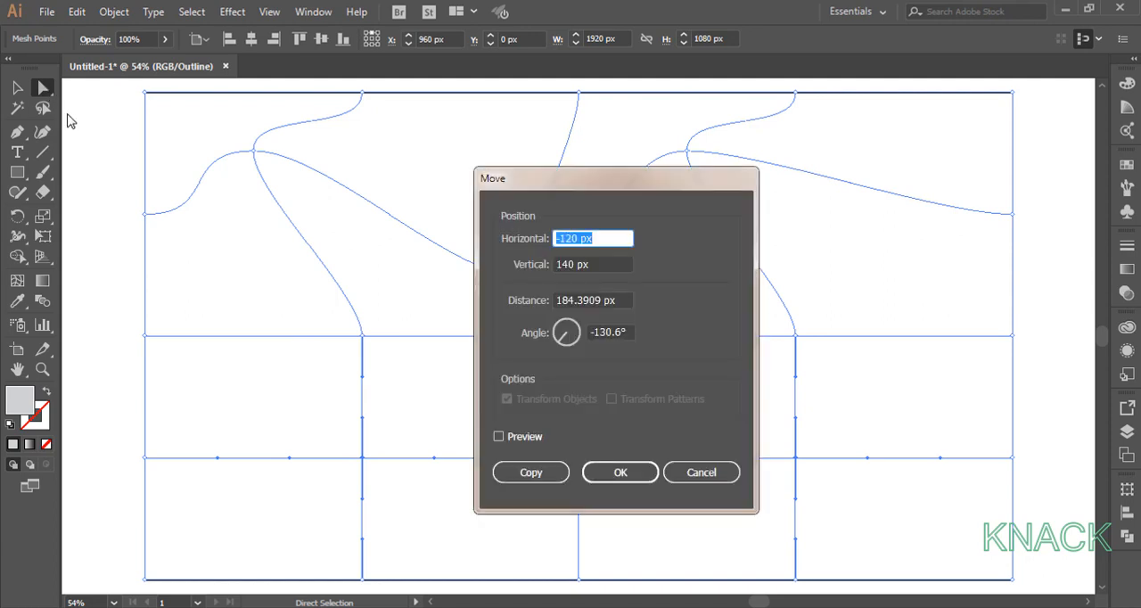
pyautogui.moveTo(653, 248)
pyautogui.write('240')
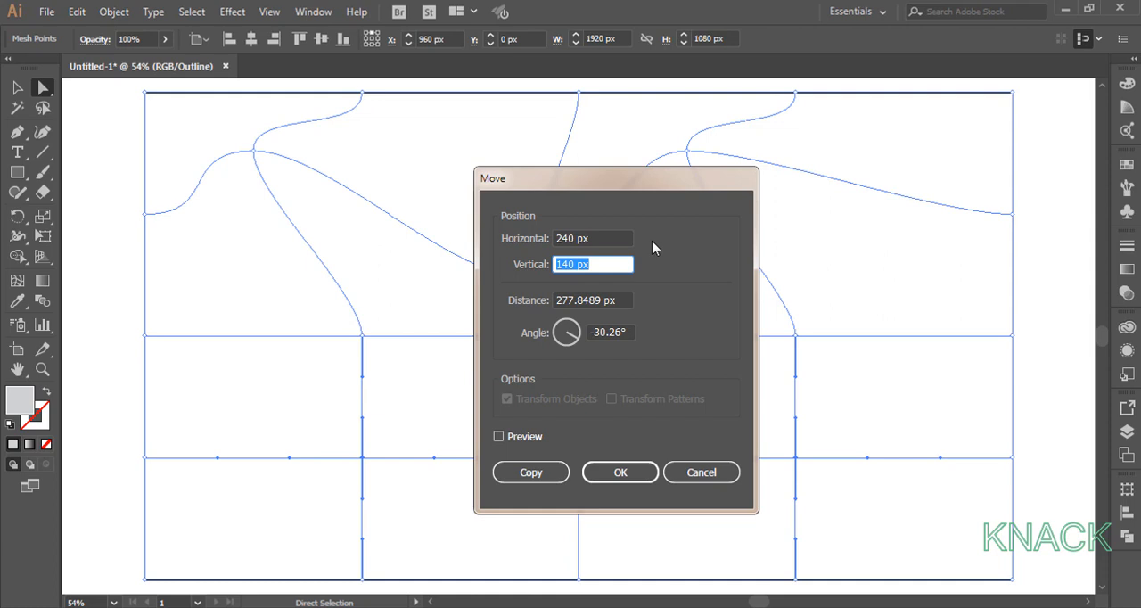
# Move two more mesh points by 240/-140 px and 120/140 px
pyautogui.write('-140')
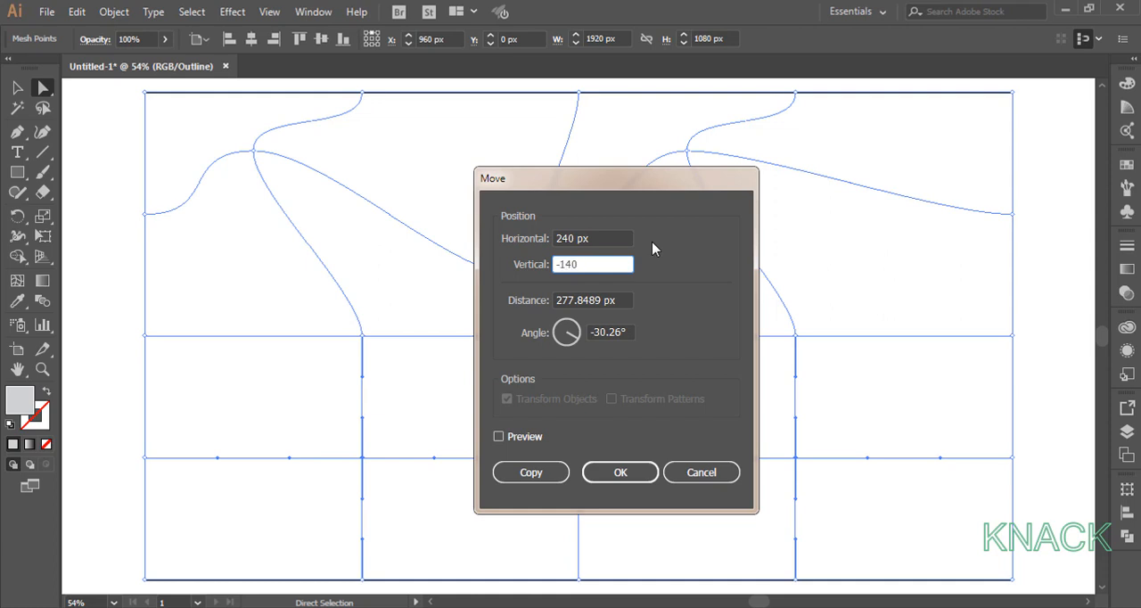
pyautogui.click(620, 471)
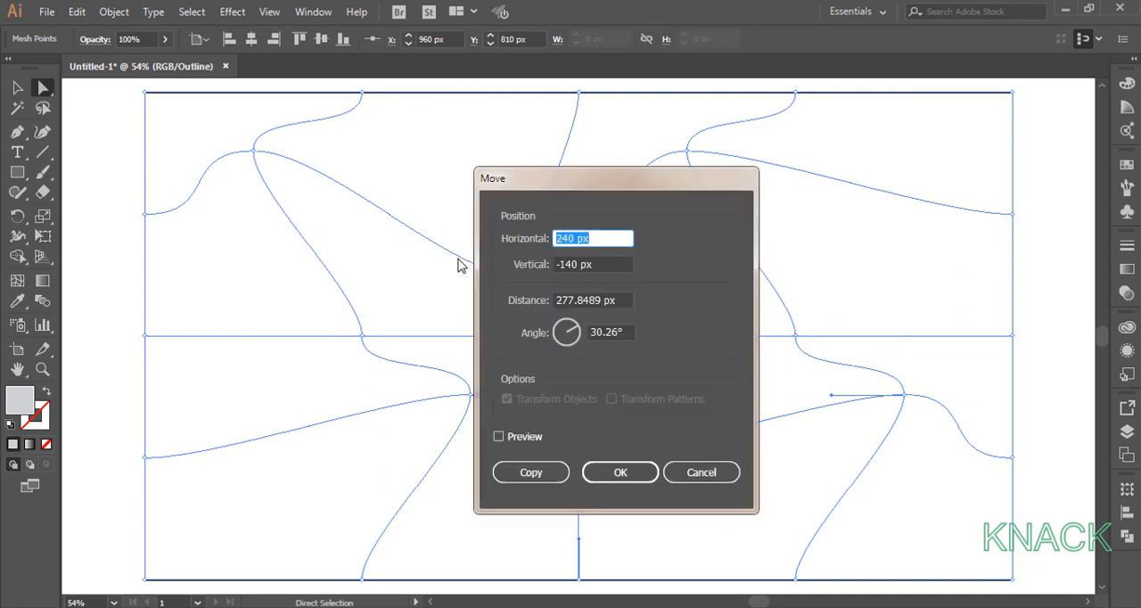
pyautogui.write('120')
pyautogui.click(592, 264)
pyautogui.write('140')
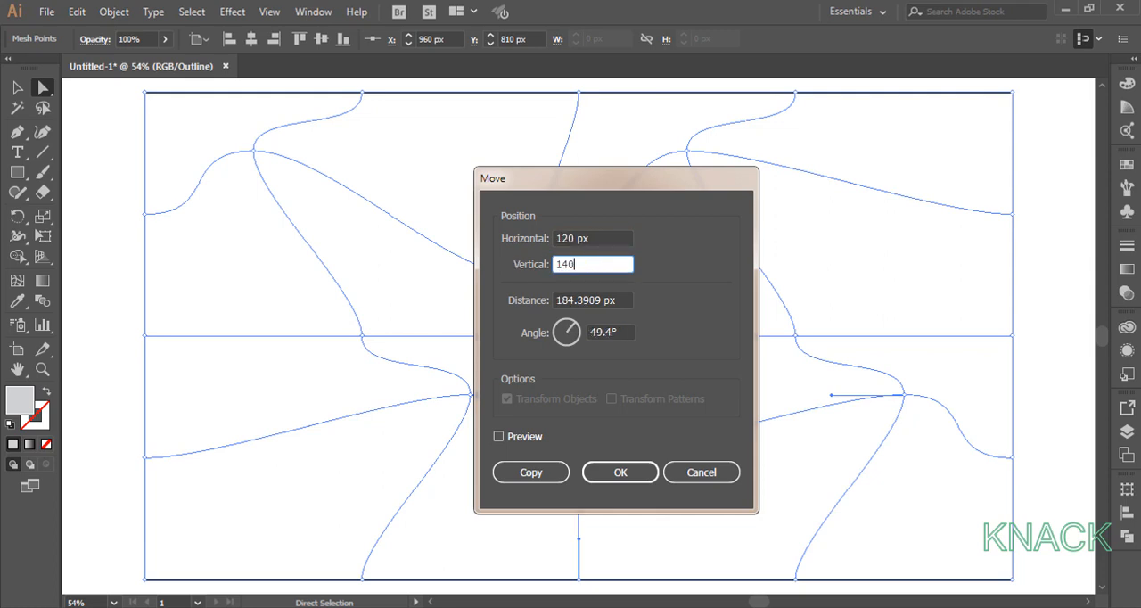
pyautogui.click(620, 470)
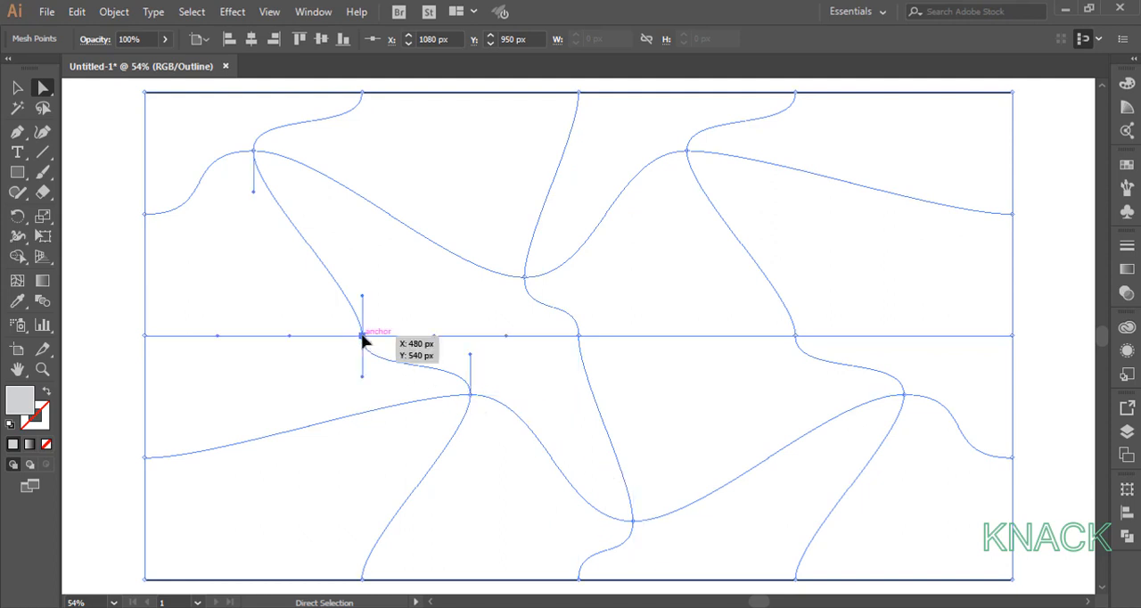
pyautogui.moveTo(293, 346)
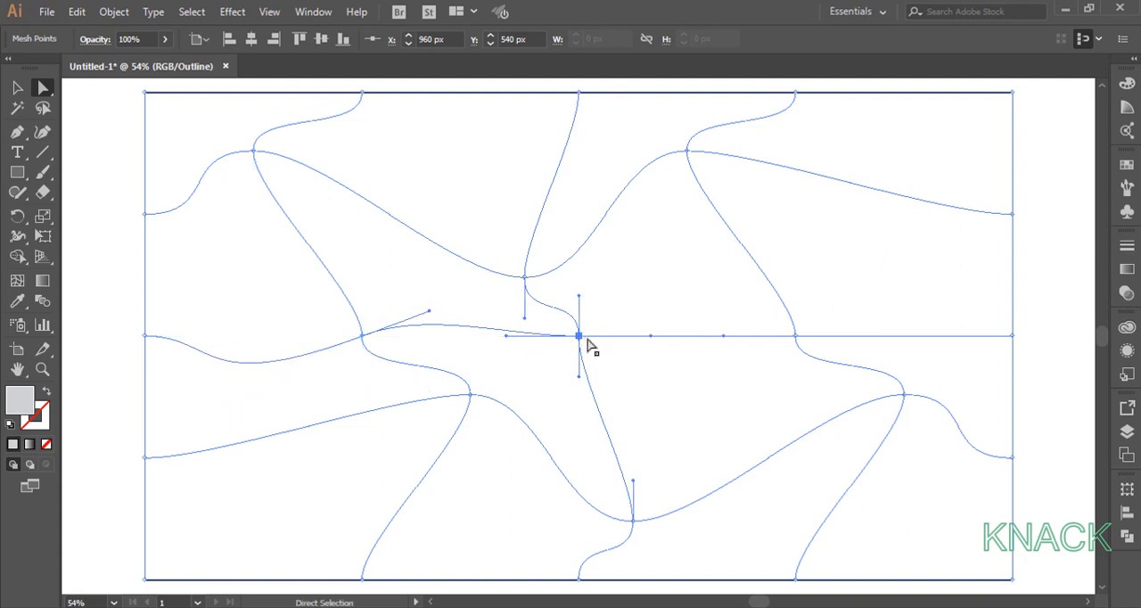
# Drag the direction handles of the middle-row centre and right-hand mesh points to curve the line into waves
pyautogui.moveTo(578, 335); pyautogui.dragTo(667, 371)
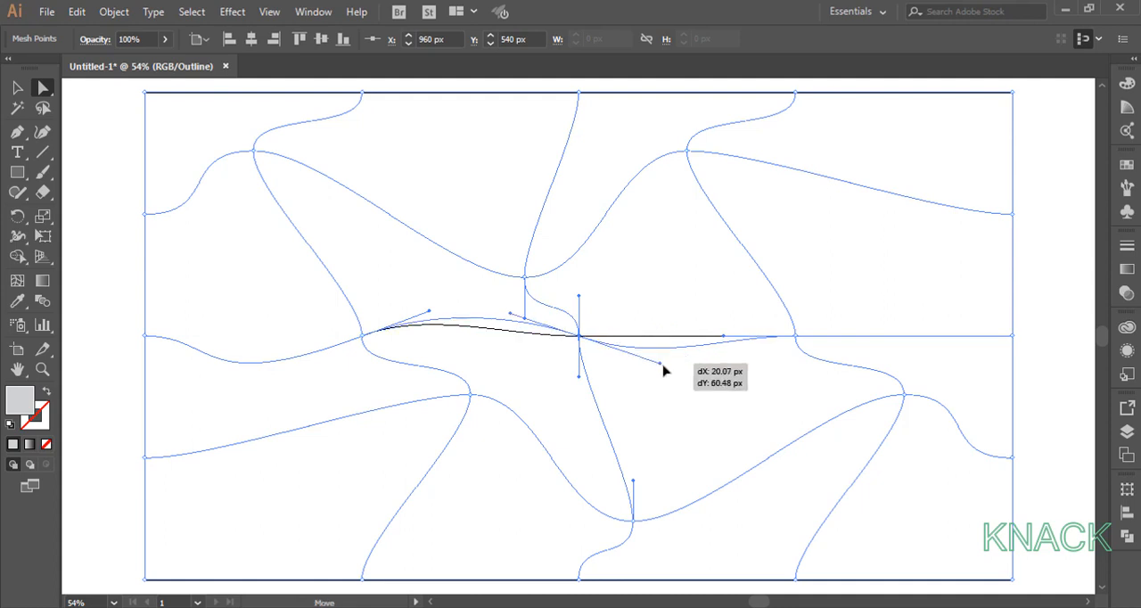
pyautogui.moveTo(664, 371); pyautogui.dragTo(702, 396)
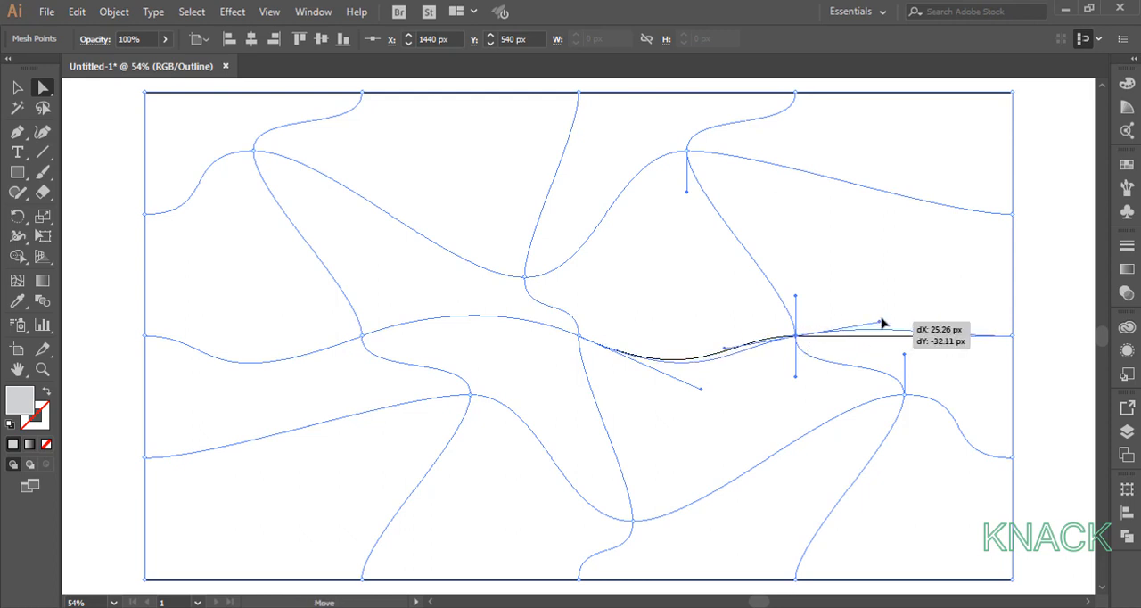
pyautogui.moveTo(883, 325); pyautogui.dragTo(930, 276)
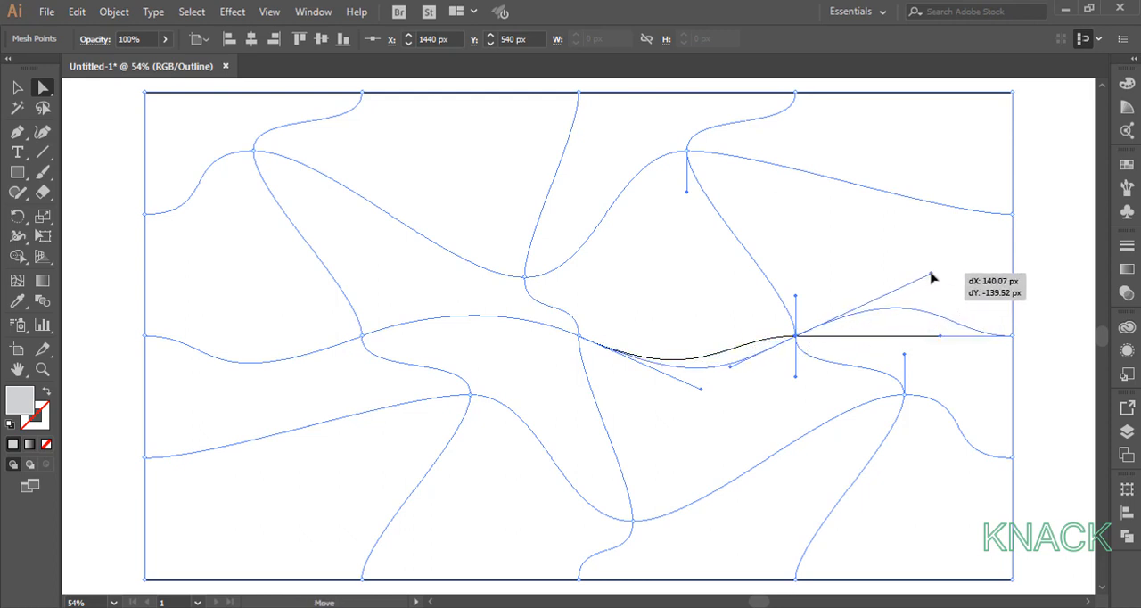